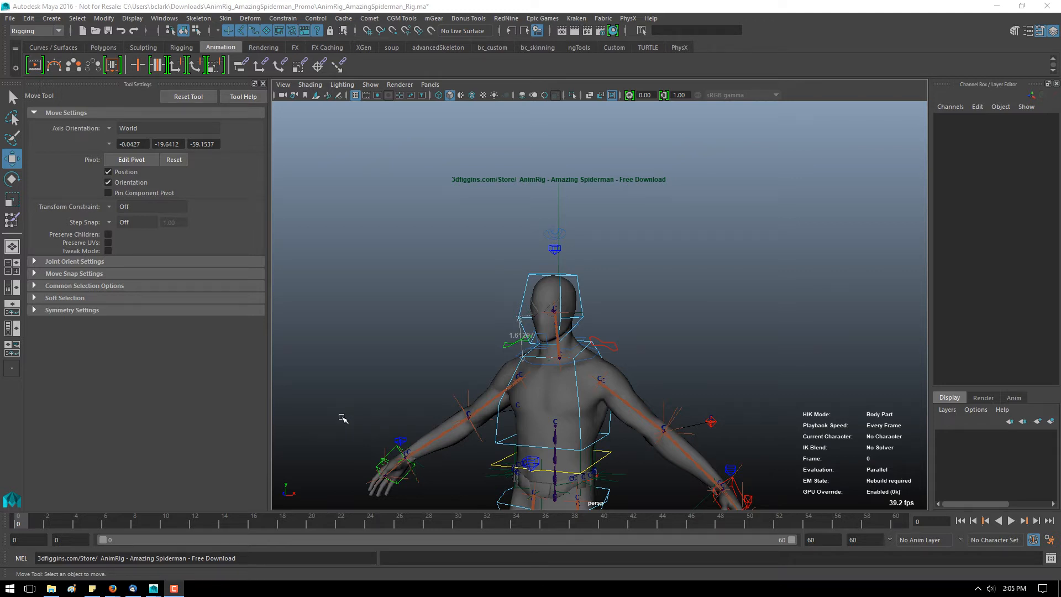
pyautogui.moveTo(607, 379)
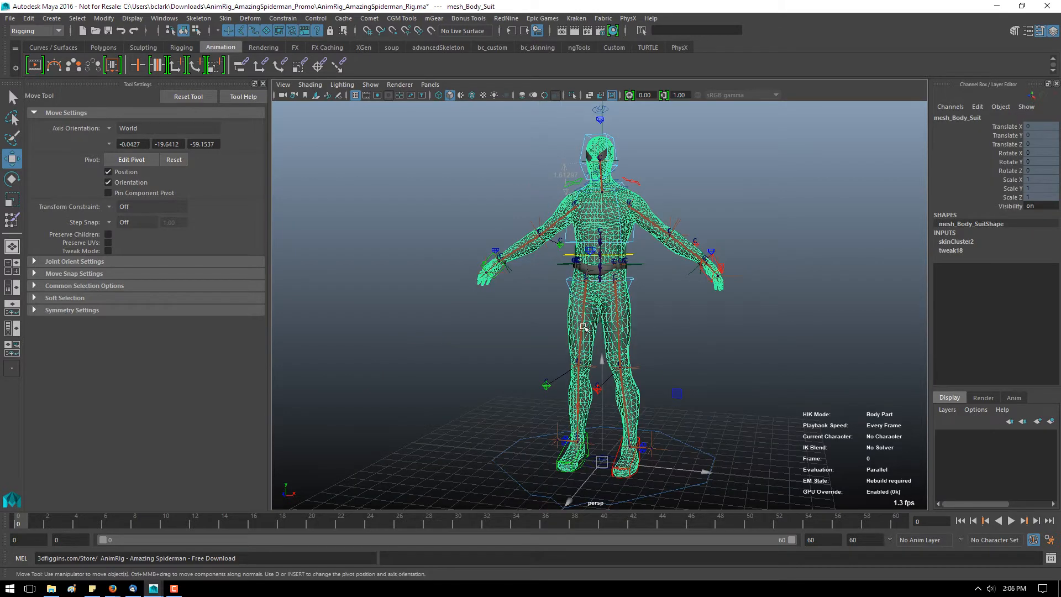
# - Inspect the rib and waist spine joints and select the waist joint with the body suit mesh
pyautogui.scroll(3)
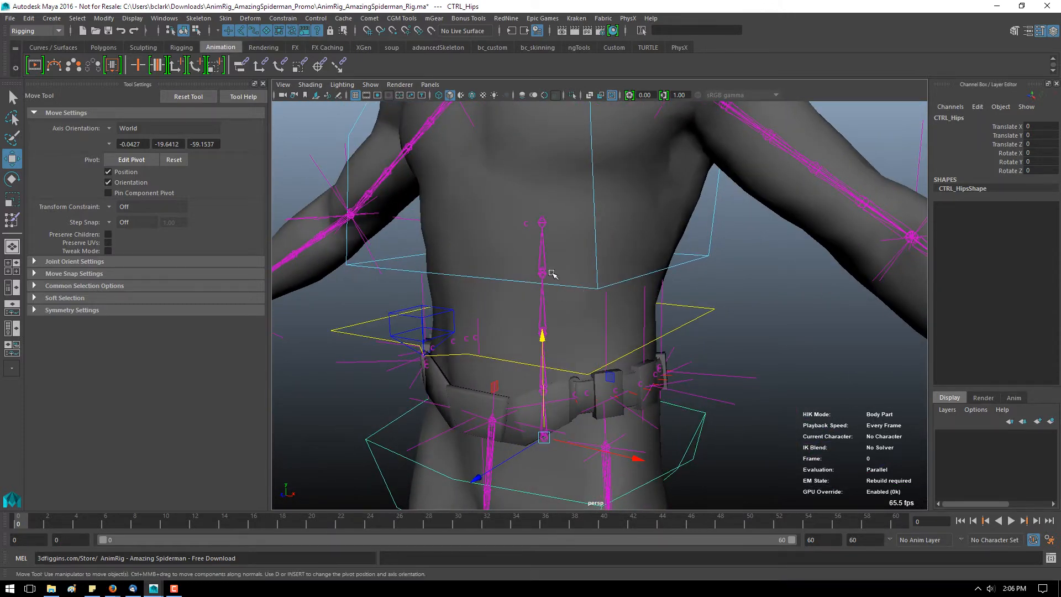
pyautogui.click(529, 269)
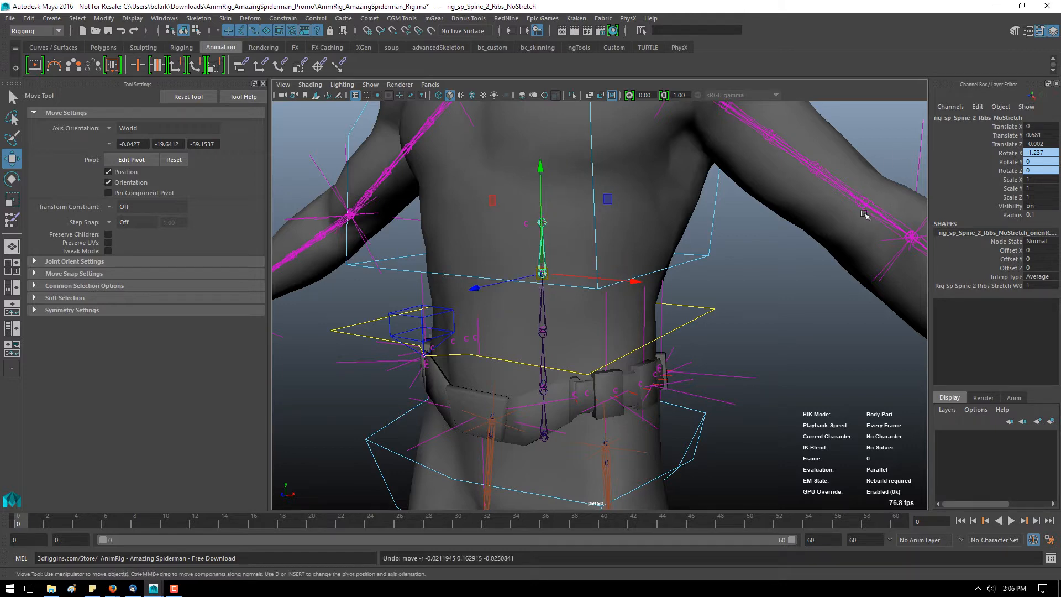
pyautogui.click(582, 236)
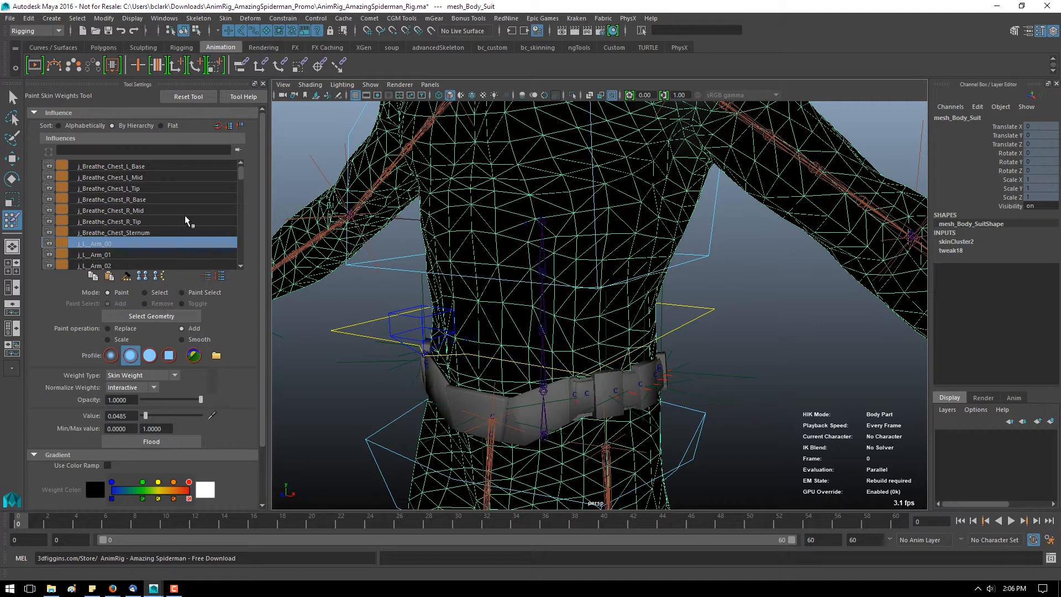
pyautogui.moveTo(170, 198)
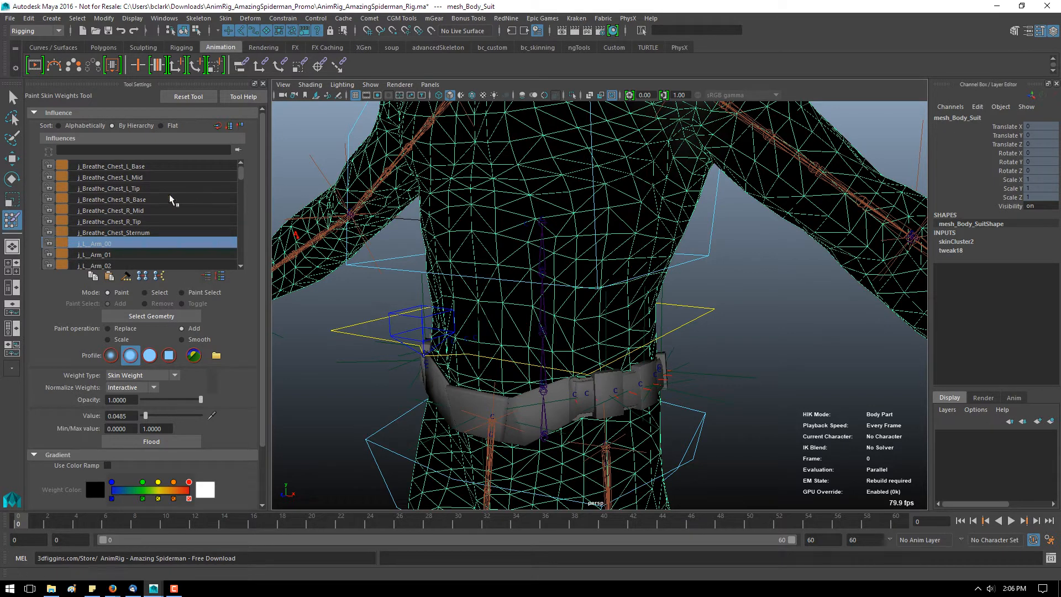
pyautogui.moveTo(176, 269)
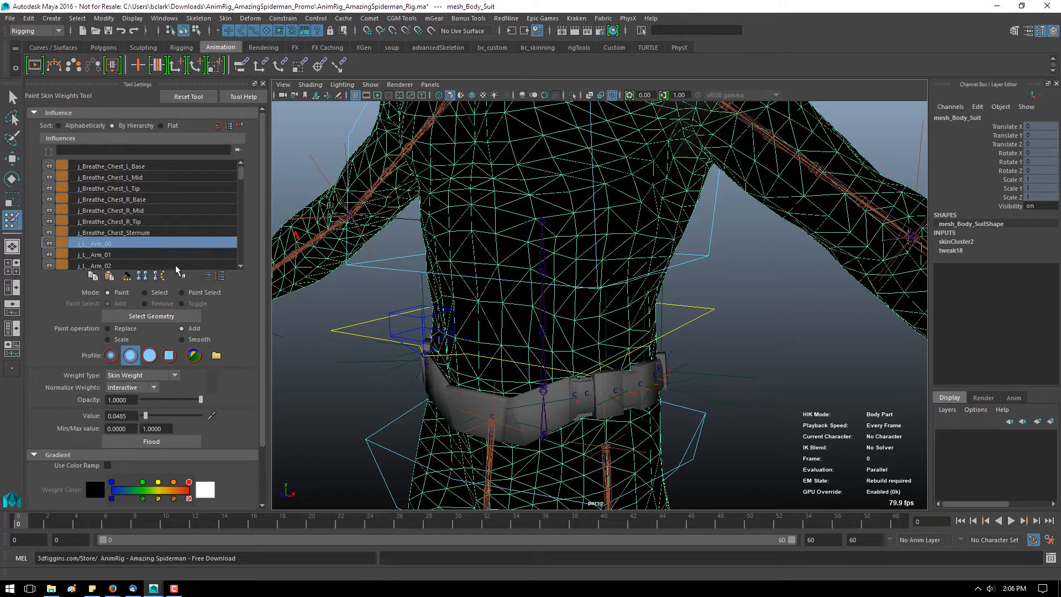
pyautogui.click(11, 97)
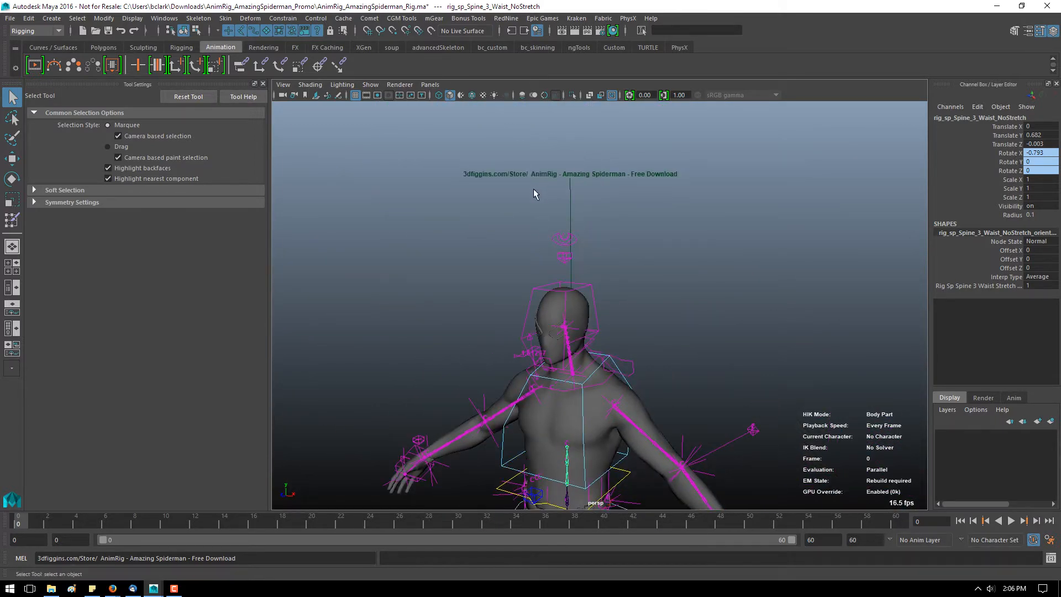
pyautogui.moveTo(484, 182)
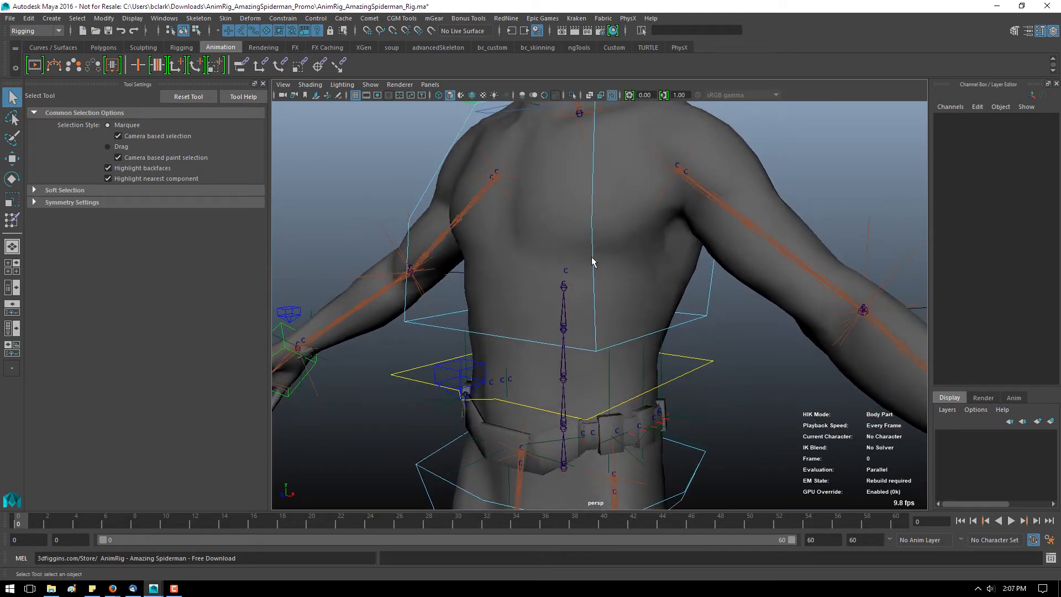
pyautogui.click(561, 243)
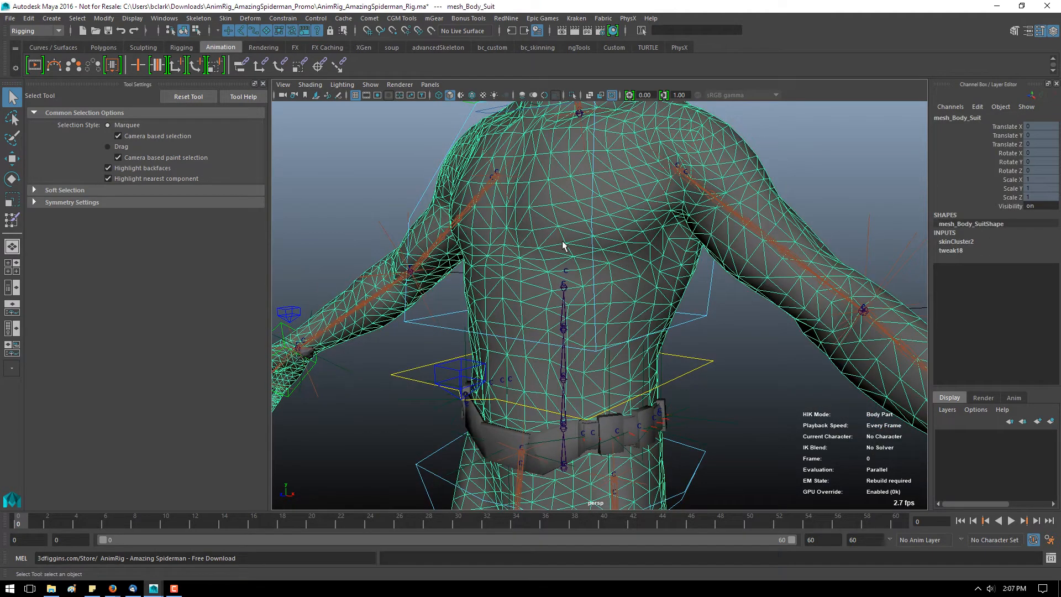
pyautogui.moveTo(532, 307)
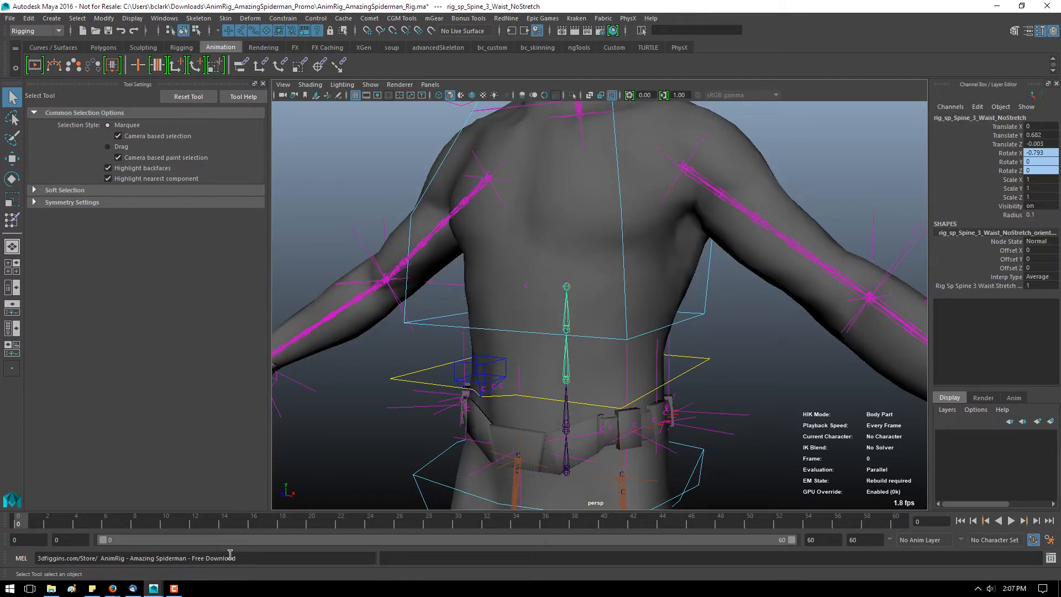
# - Create a joint at the waist and rename joint1 to newSpine
pyautogui.click(566, 379)
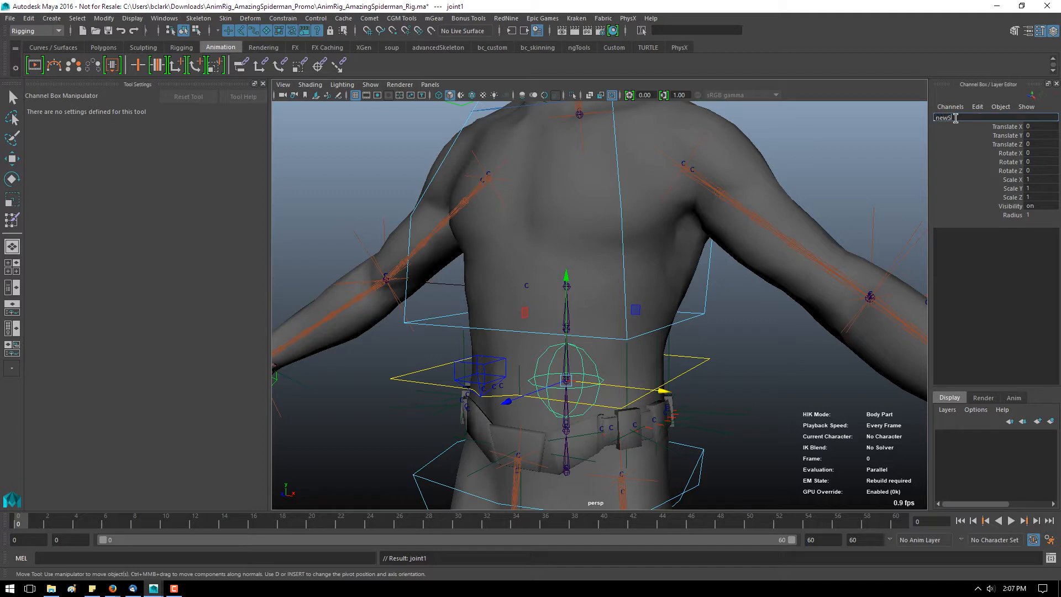
pyautogui.write('newSpine . . .')
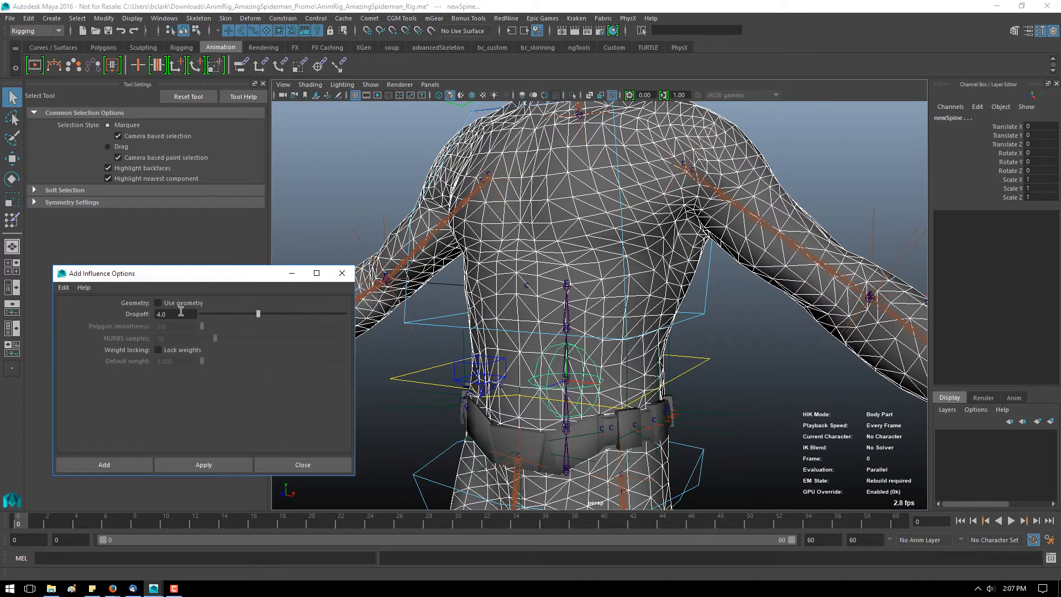
# - Add newSpine as an influence of the body suit and filter Paint Skin Weights influences by 'new'
pyautogui.click(158, 350)
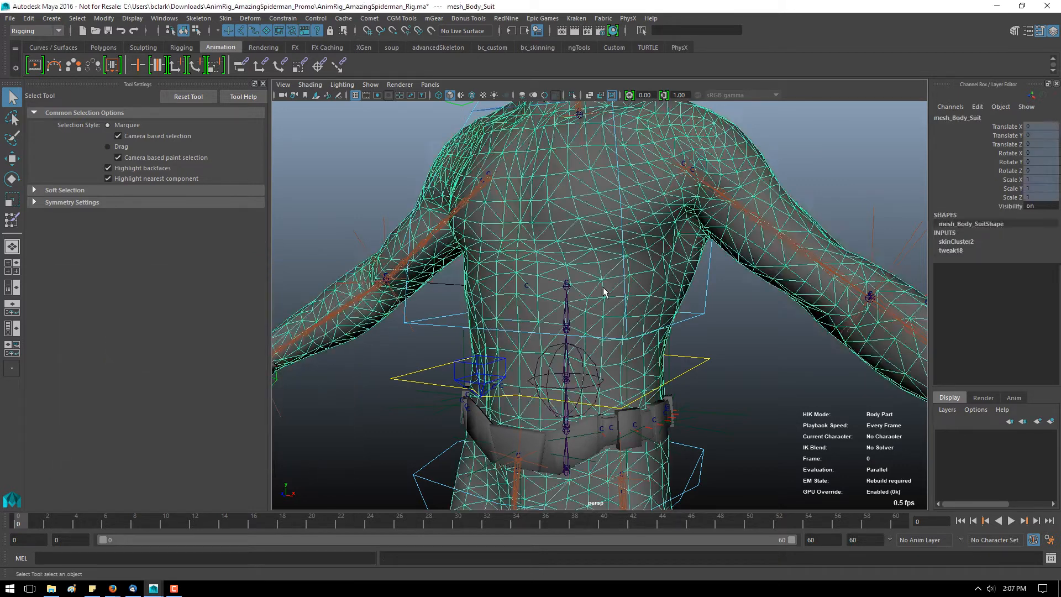
pyautogui.click(11, 204)
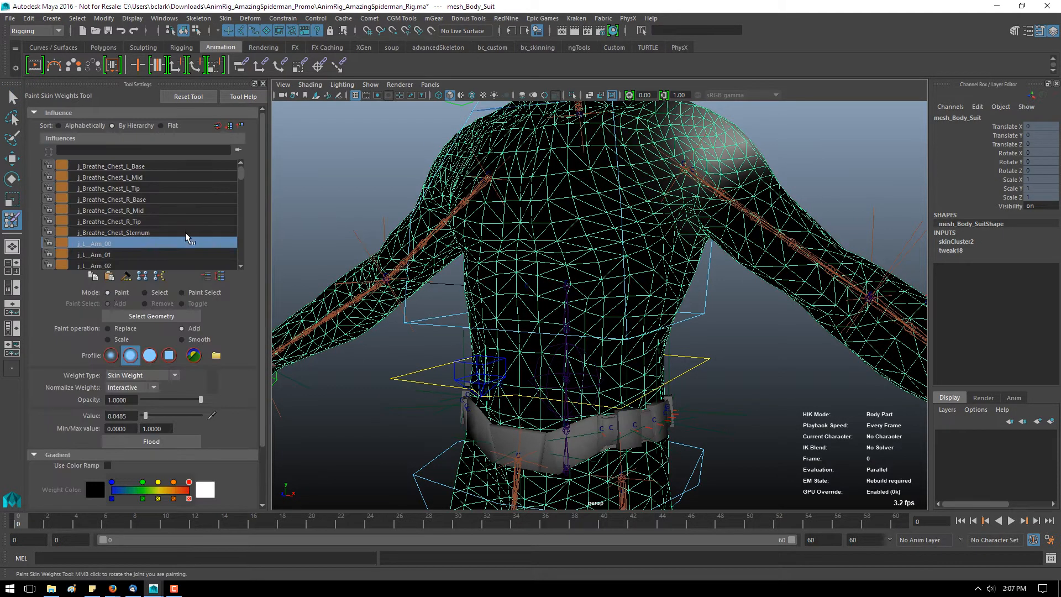
pyautogui.click(135, 149)
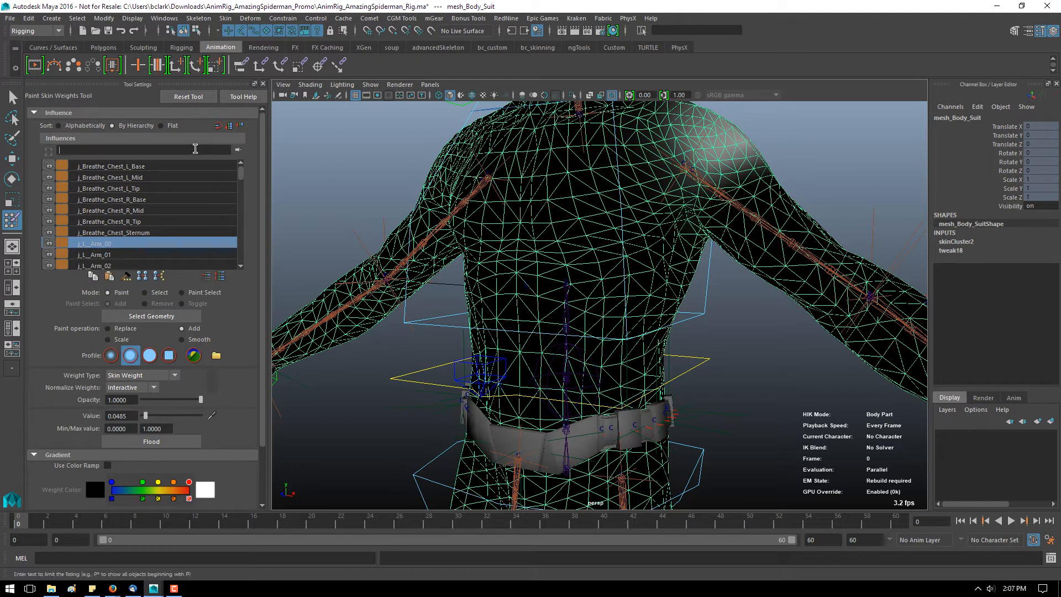
pyautogui.write('new')
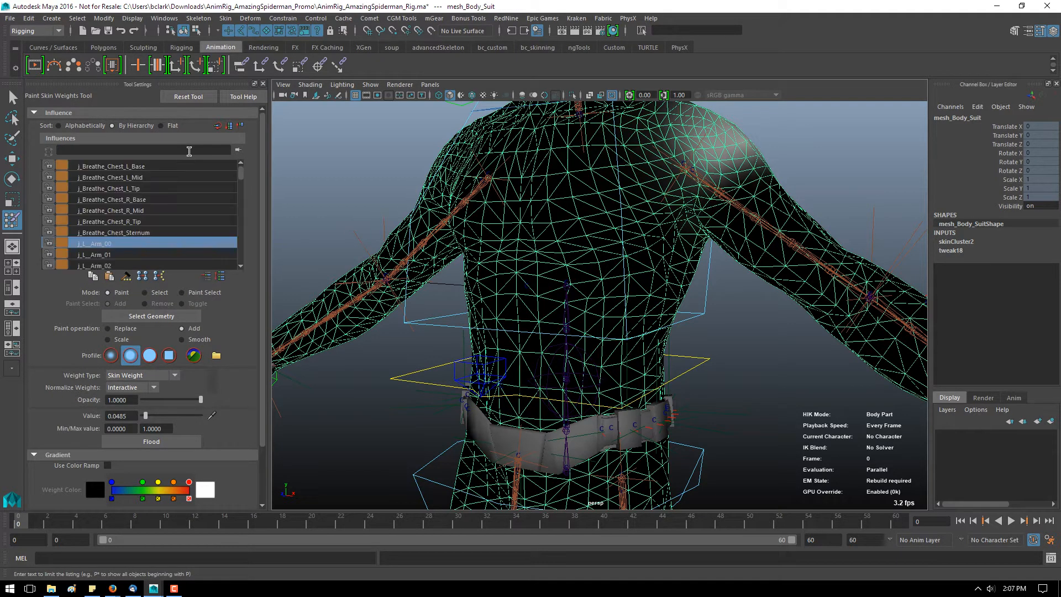
pyautogui.write('new*')
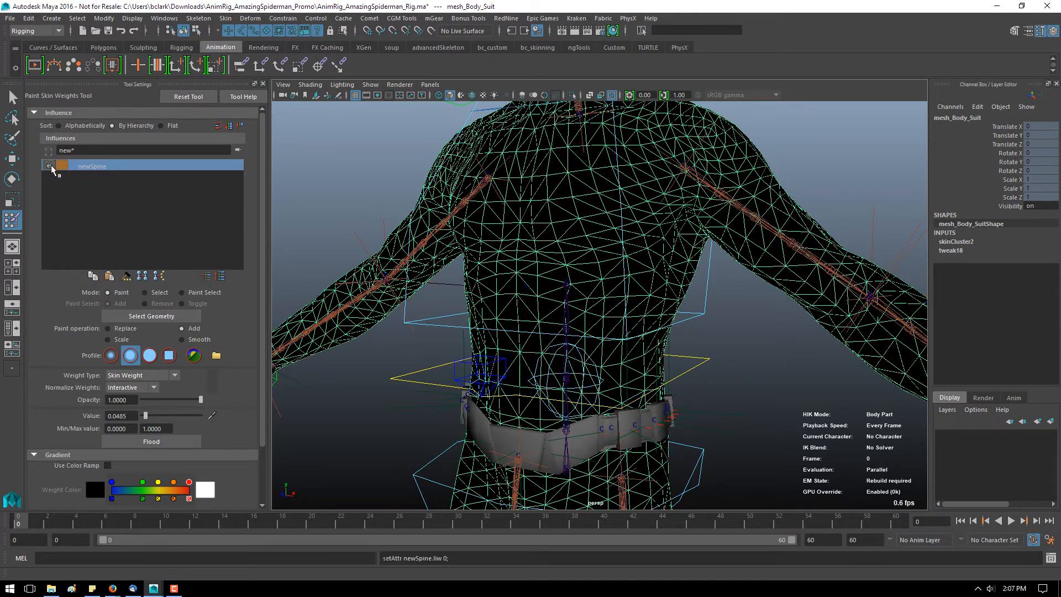
pyautogui.moveTo(218, 225)
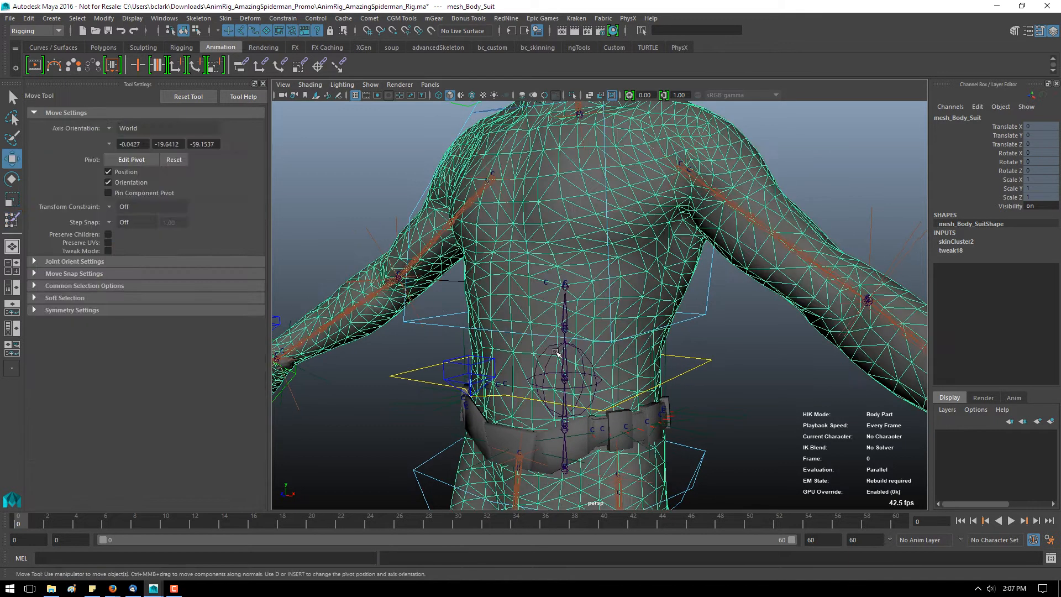
# - Browse the body suit's influence list filtered by 'spine', then return to moving mesh_Body_Suit
pyautogui.click(555, 352)
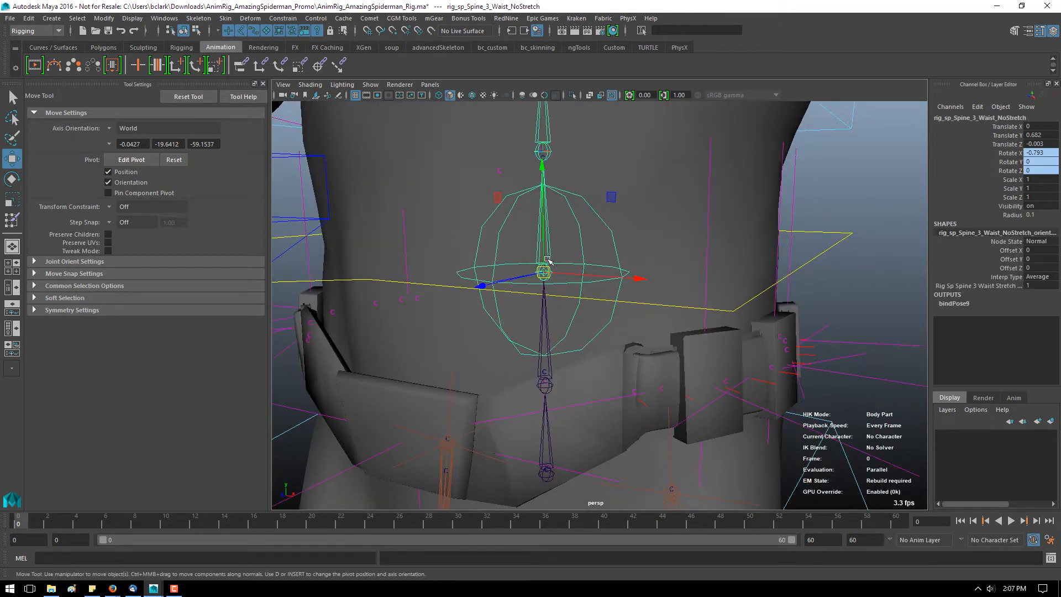
pyautogui.click(535, 265)
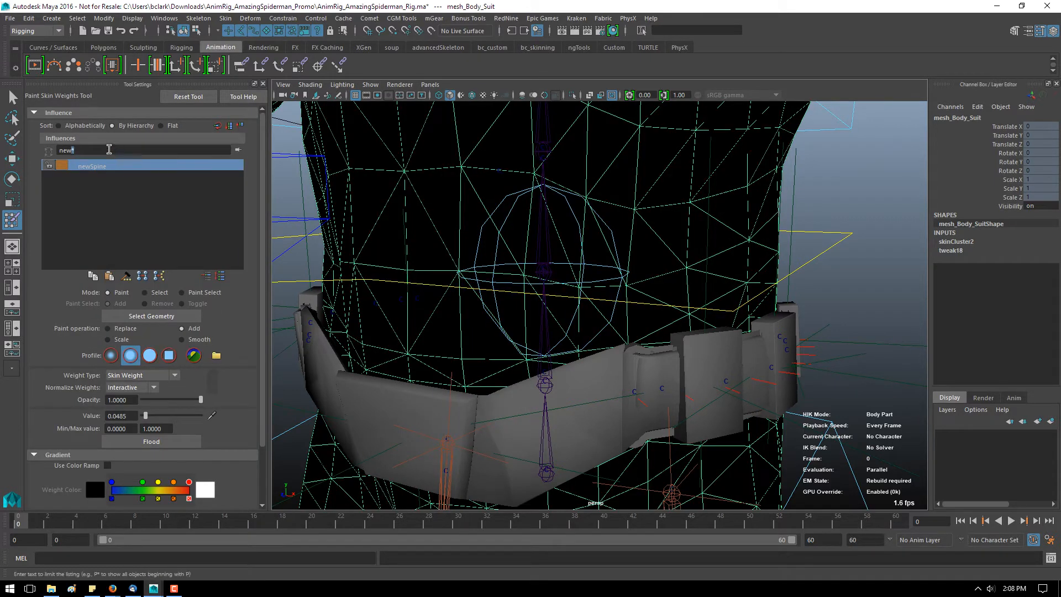
pyautogui.write('spine')
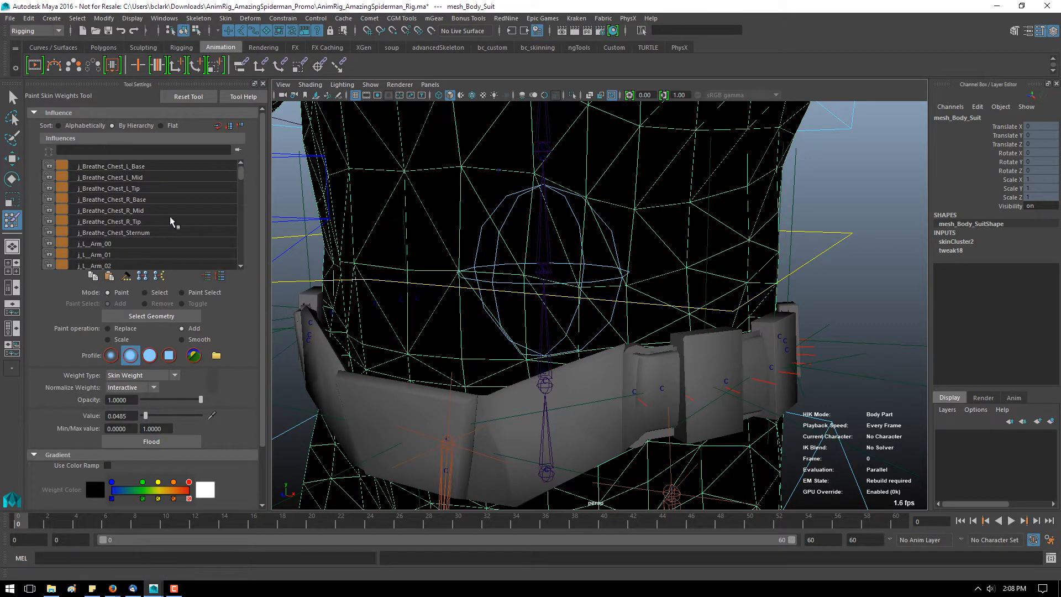
pyautogui.moveTo(243, 176)
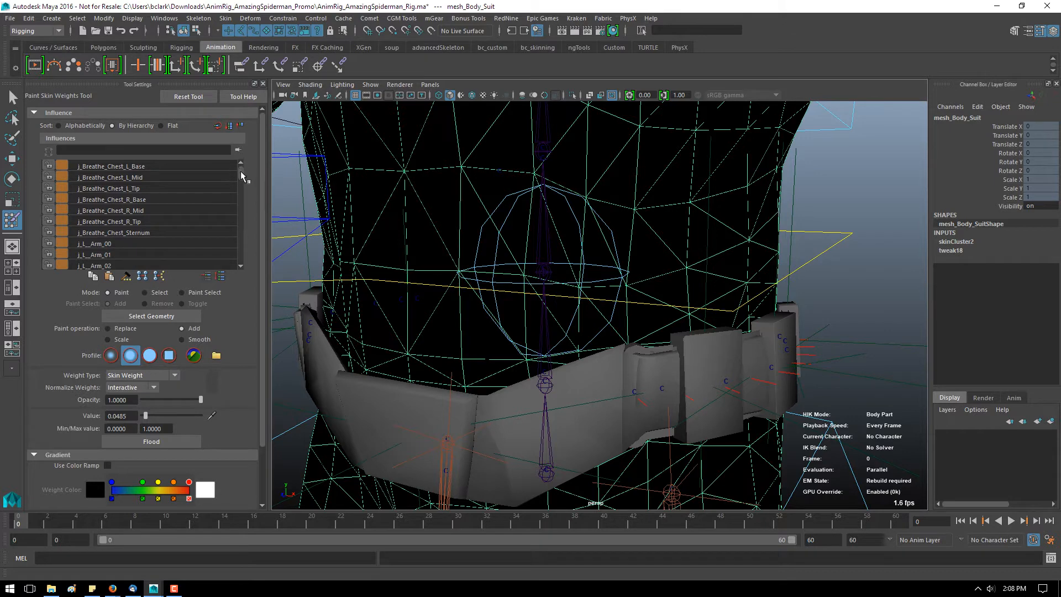
pyautogui.scroll(-3)
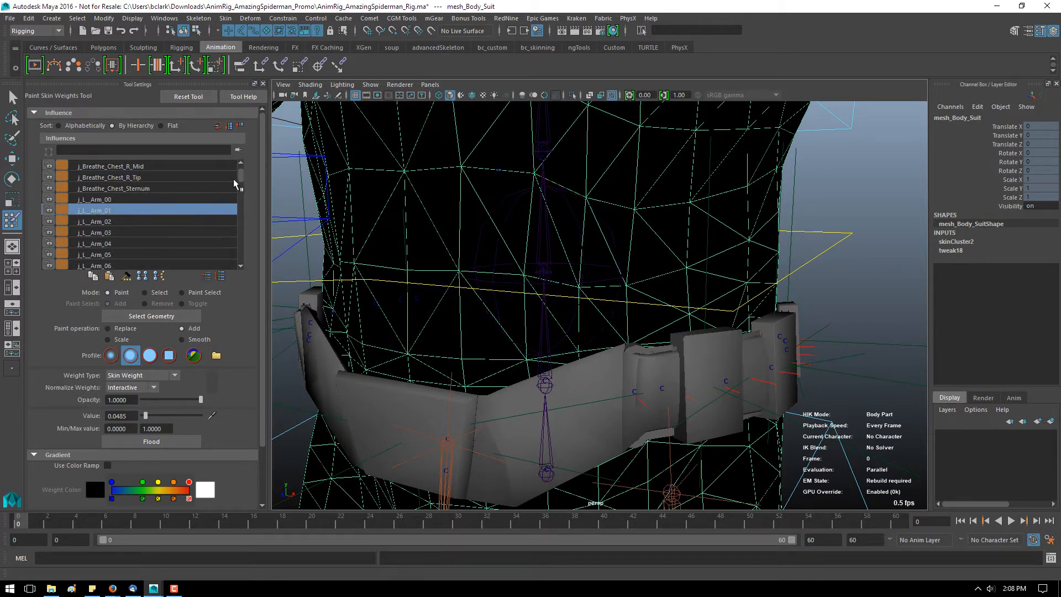
pyautogui.scroll(3)
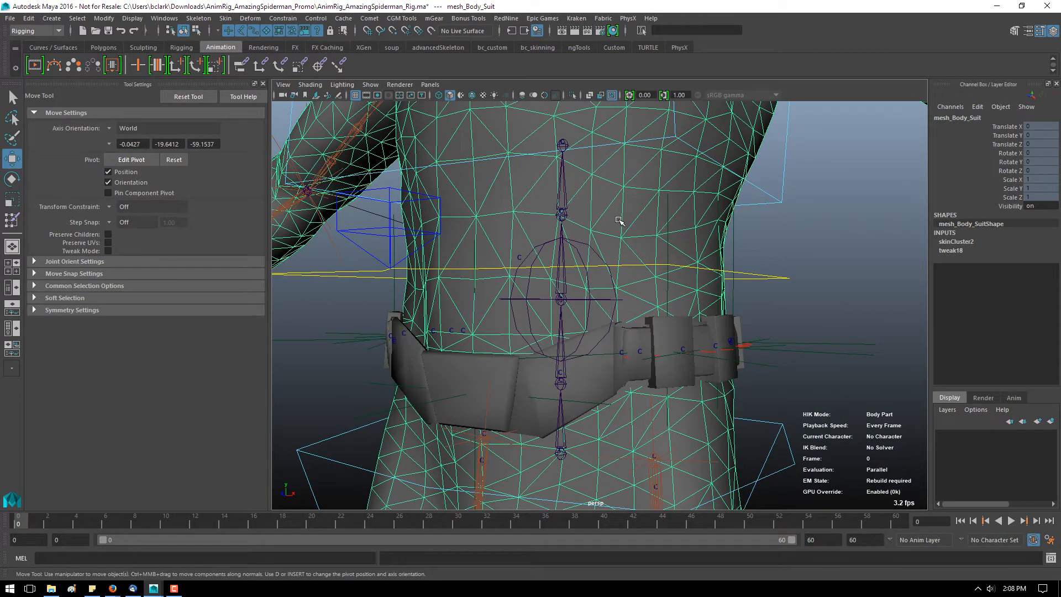
pyautogui.click(12, 220)
pyautogui.write('*spine')
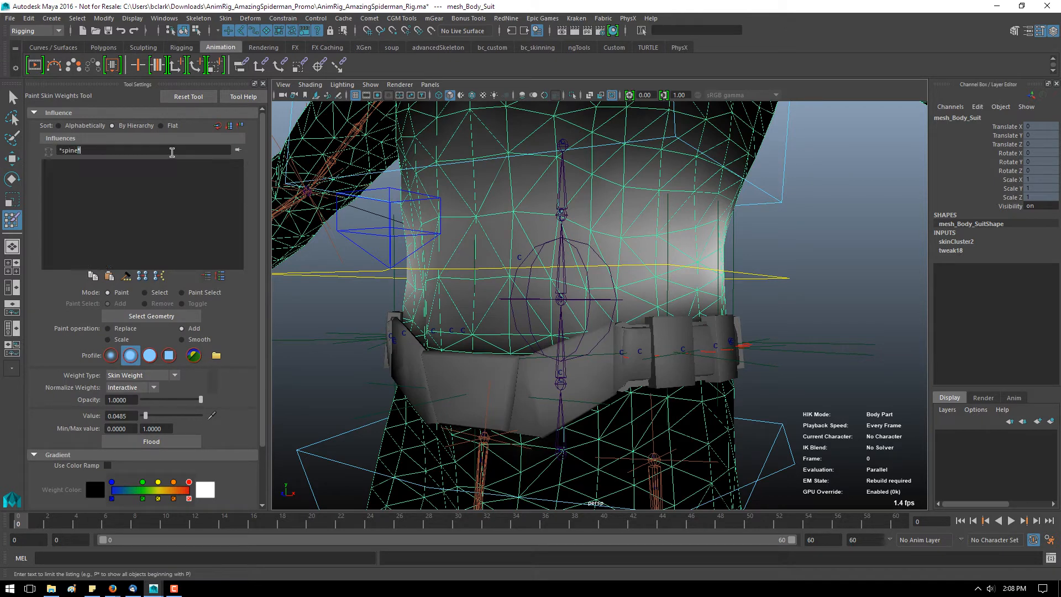
# - Move all of sp_Spine_3_Waist's weights onto newSpine with Move Weights and verify them
pyautogui.press('BackSpace')
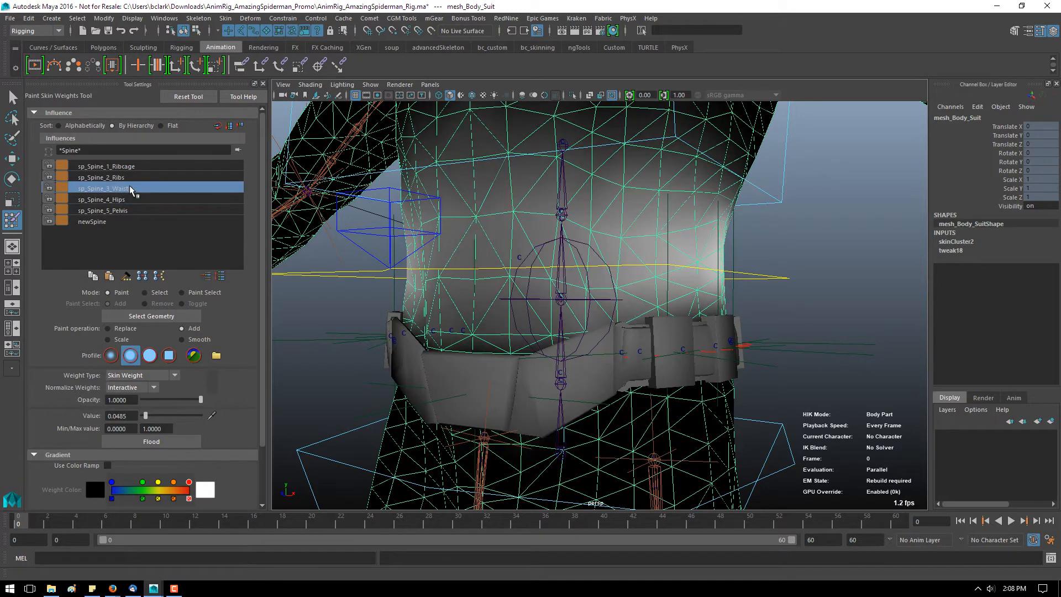
pyautogui.rightClick(105, 188)
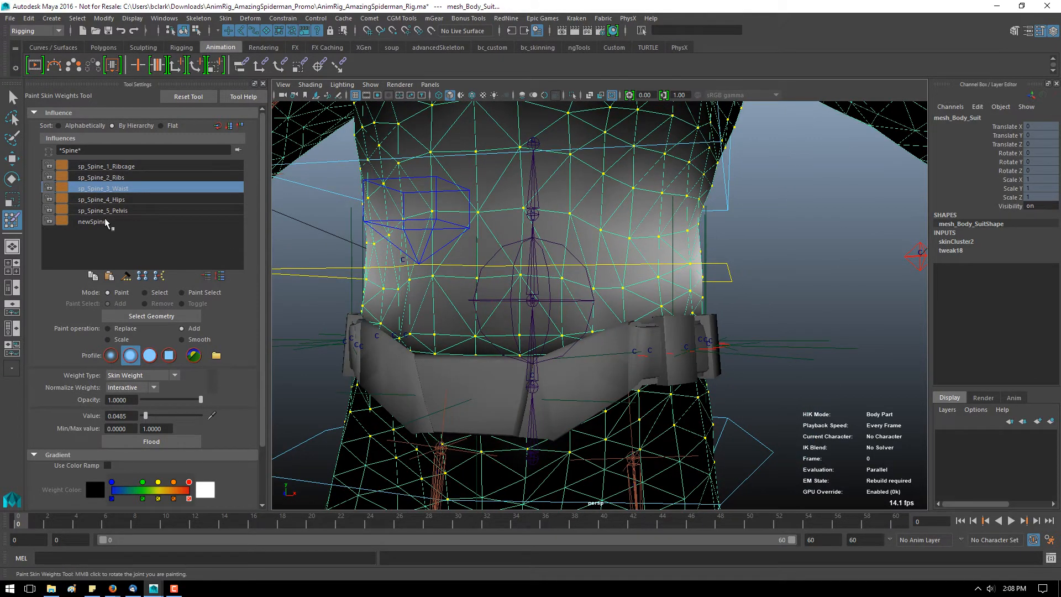
pyautogui.moveTo(182, 194)
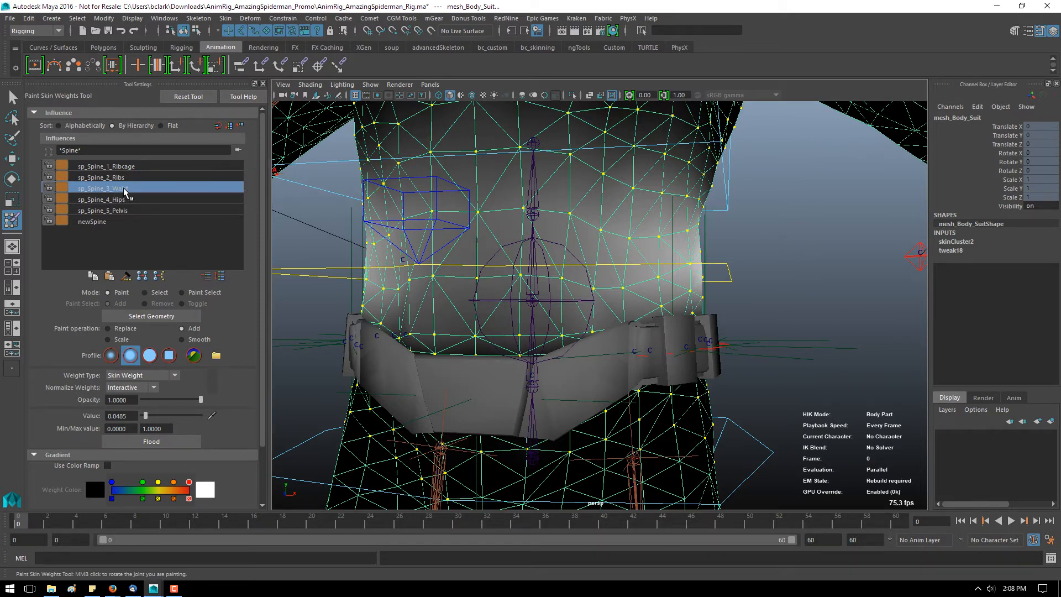
pyautogui.click(92, 221)
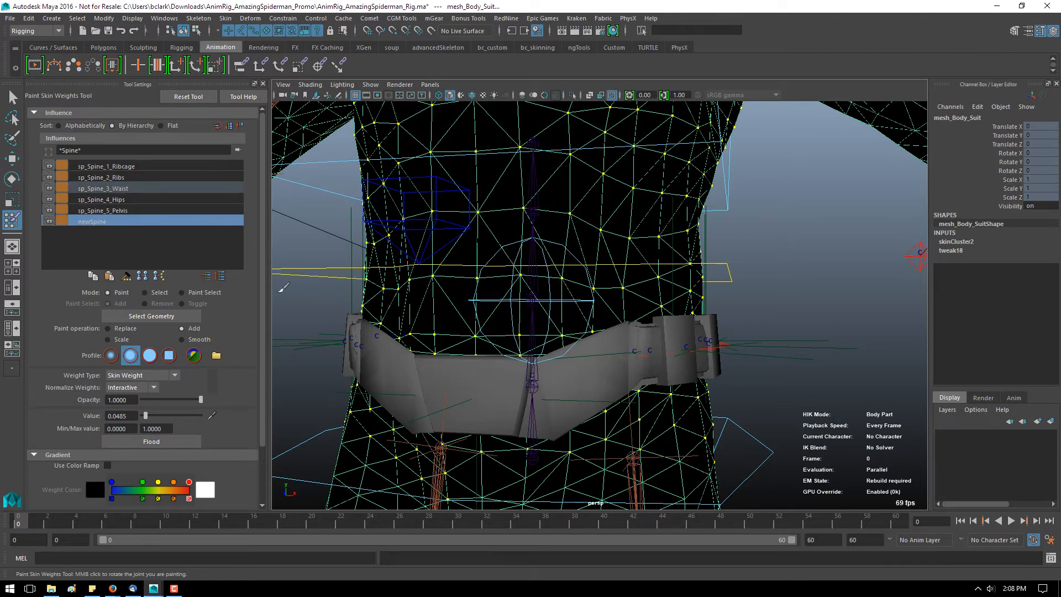
pyautogui.moveTo(143, 277)
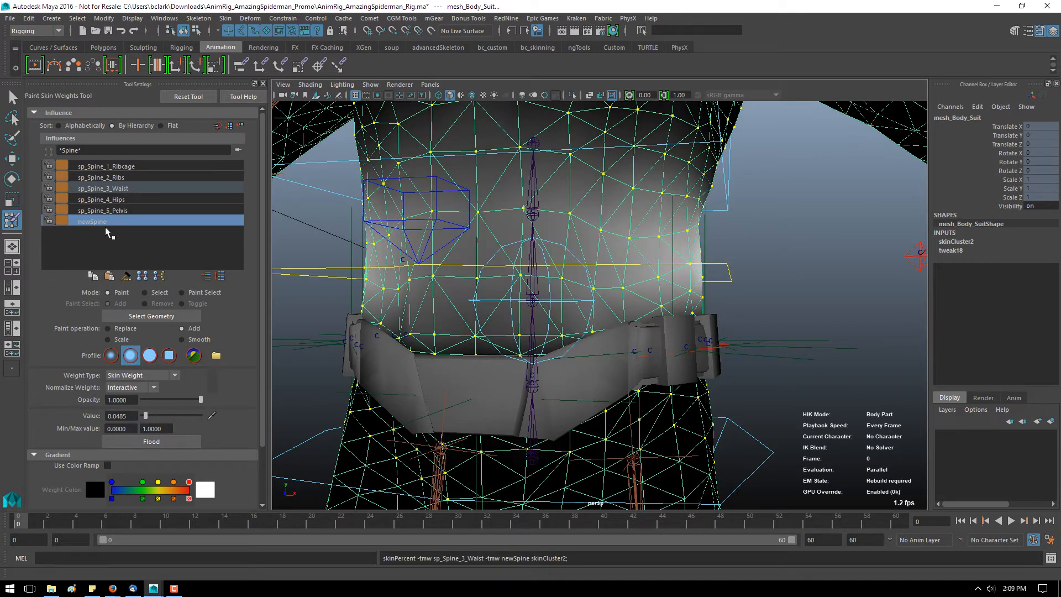
pyautogui.click(101, 188)
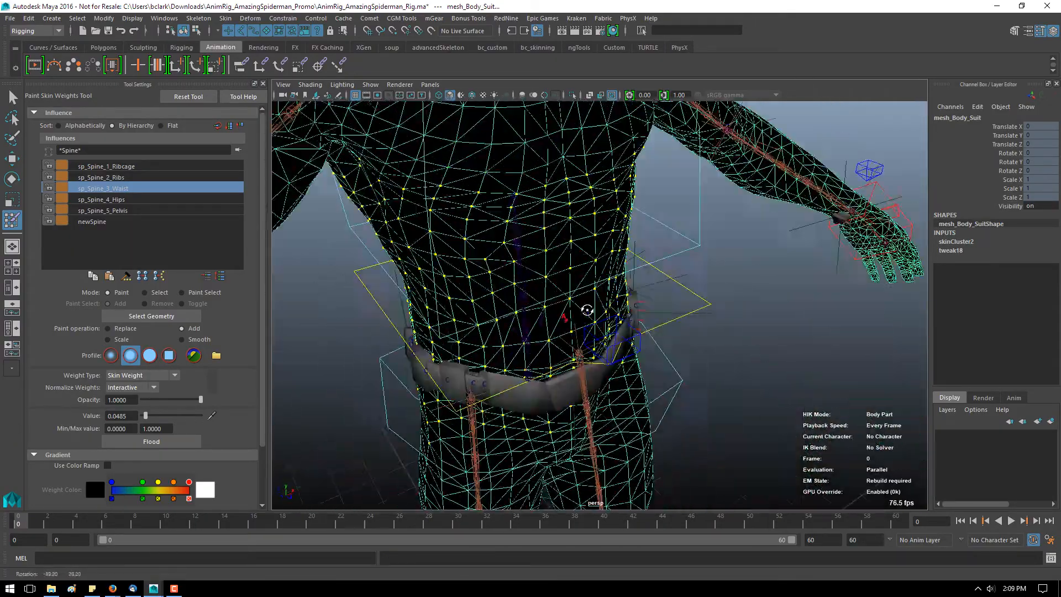
# - Inspect CTRL_Body on the torso, then clear the selection
pyautogui.click(92, 221)
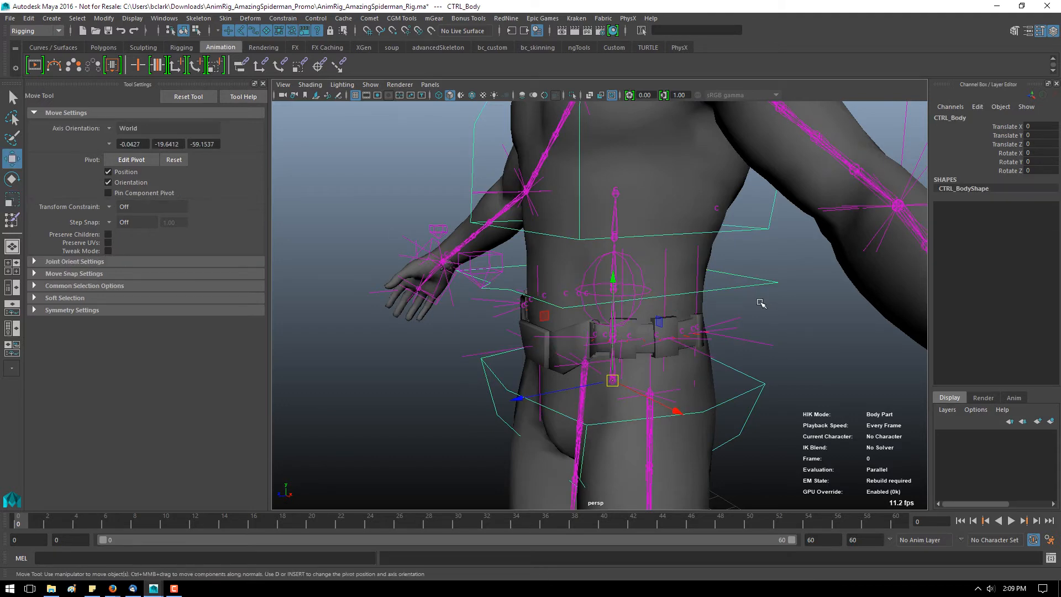
pyautogui.click(612, 284)
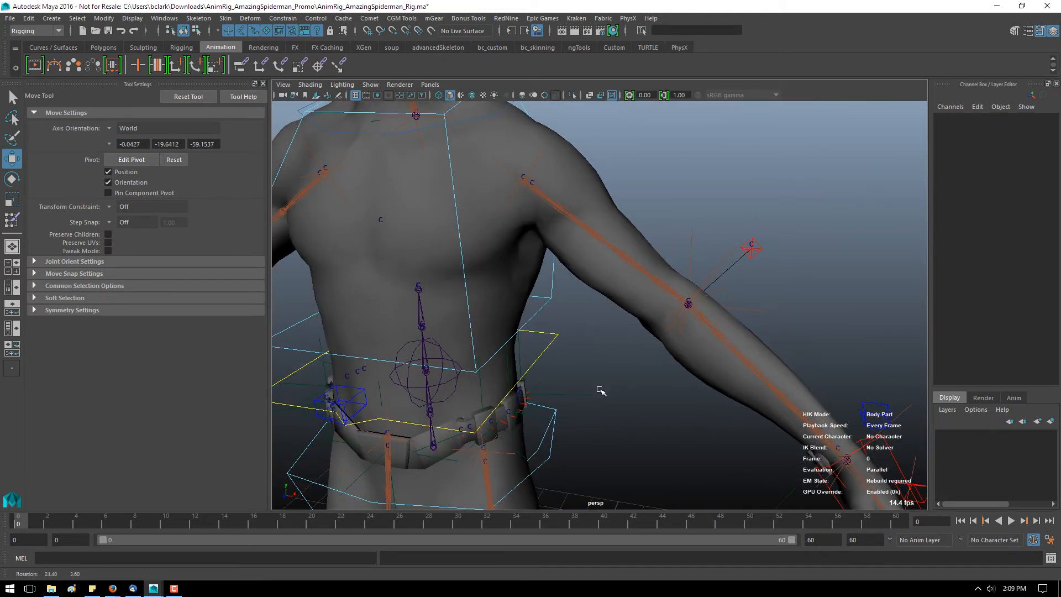
# - Inspect the left shoulder twist joint, the mesh and an upper-arm vertex
pyautogui.click(523, 181)
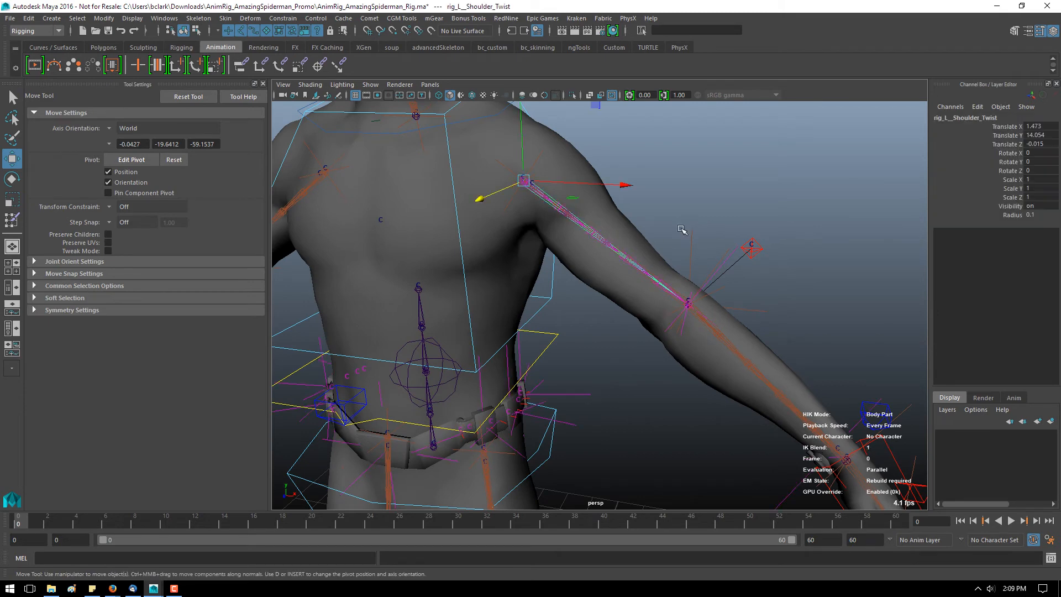
pyautogui.click(685, 304)
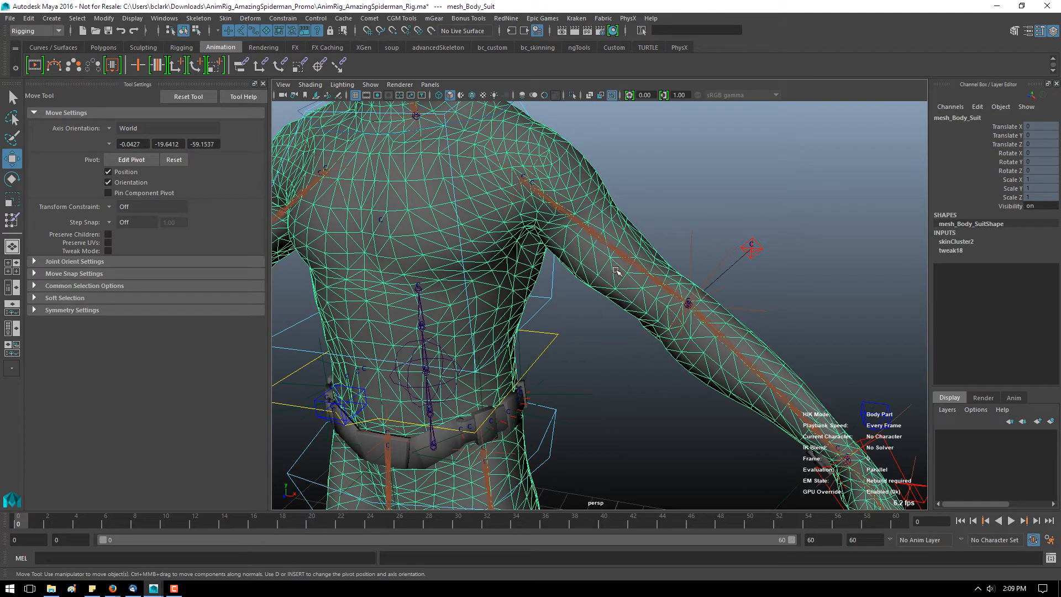
pyautogui.click(615, 264)
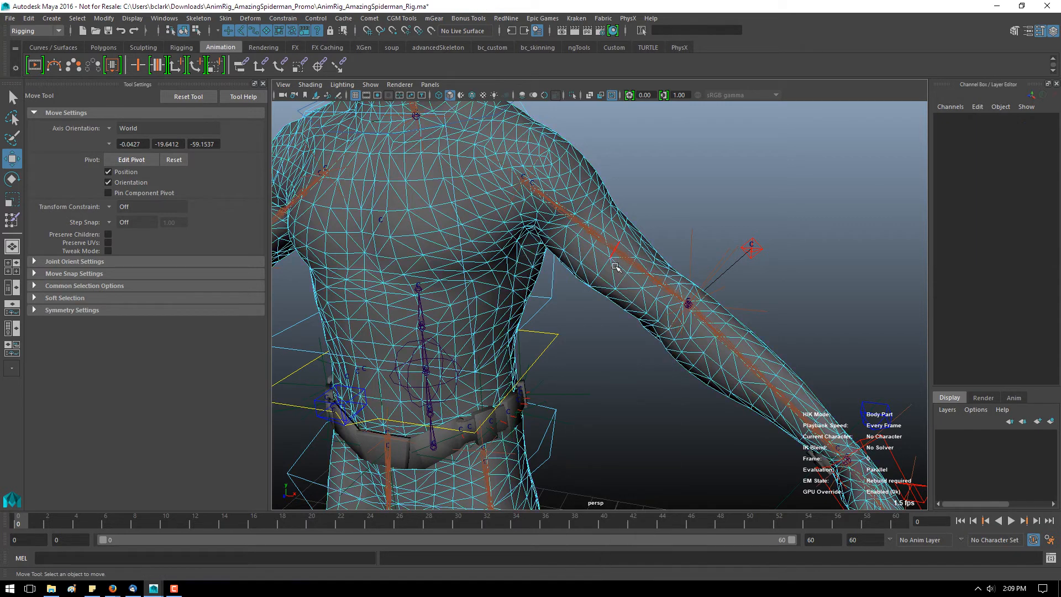
pyautogui.click(615, 267)
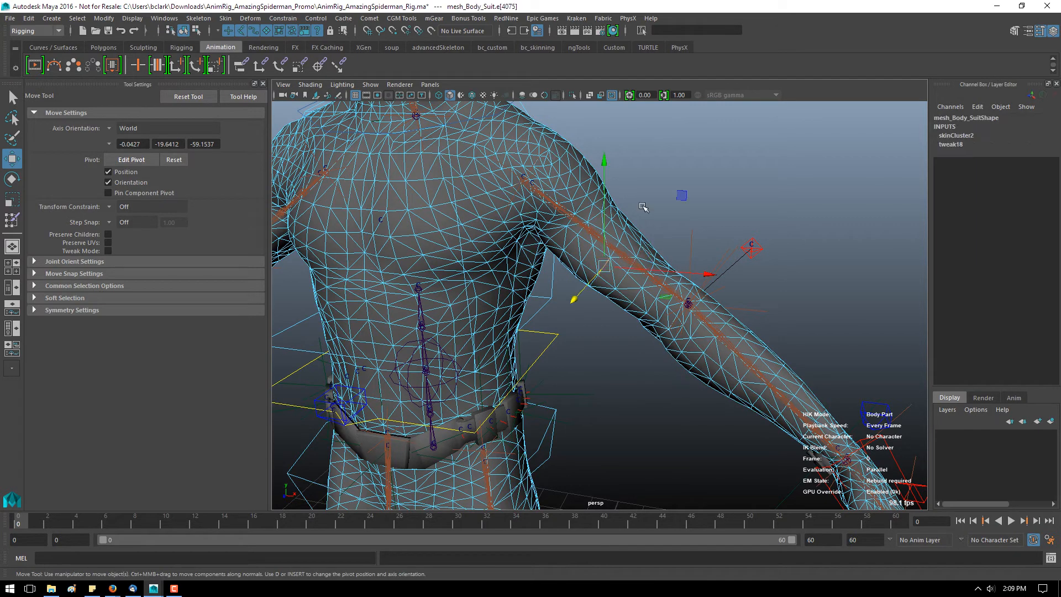
pyautogui.moveTo(559, 134)
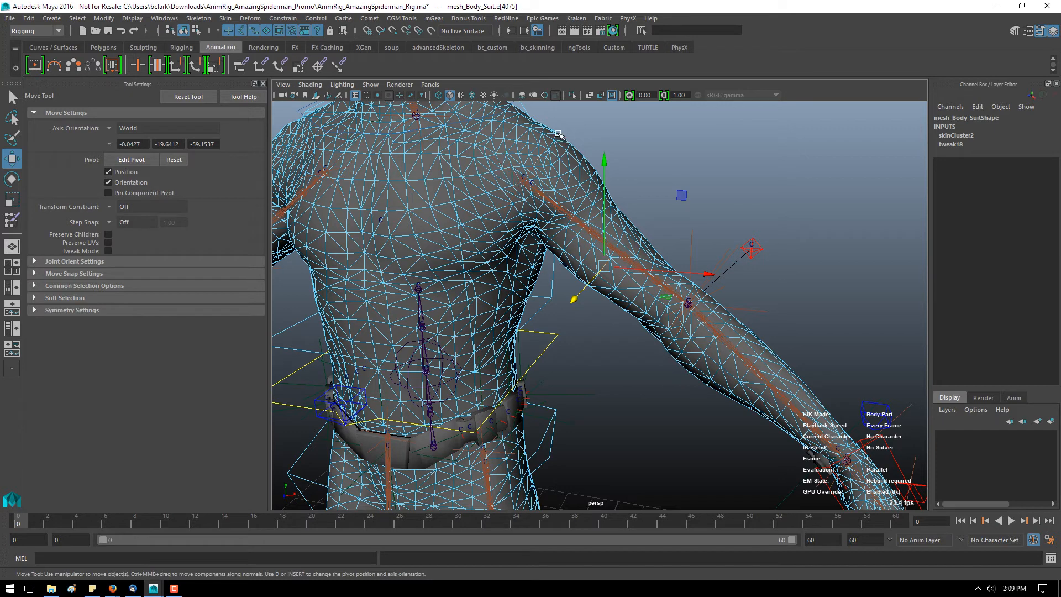
pyautogui.moveTo(723, 332)
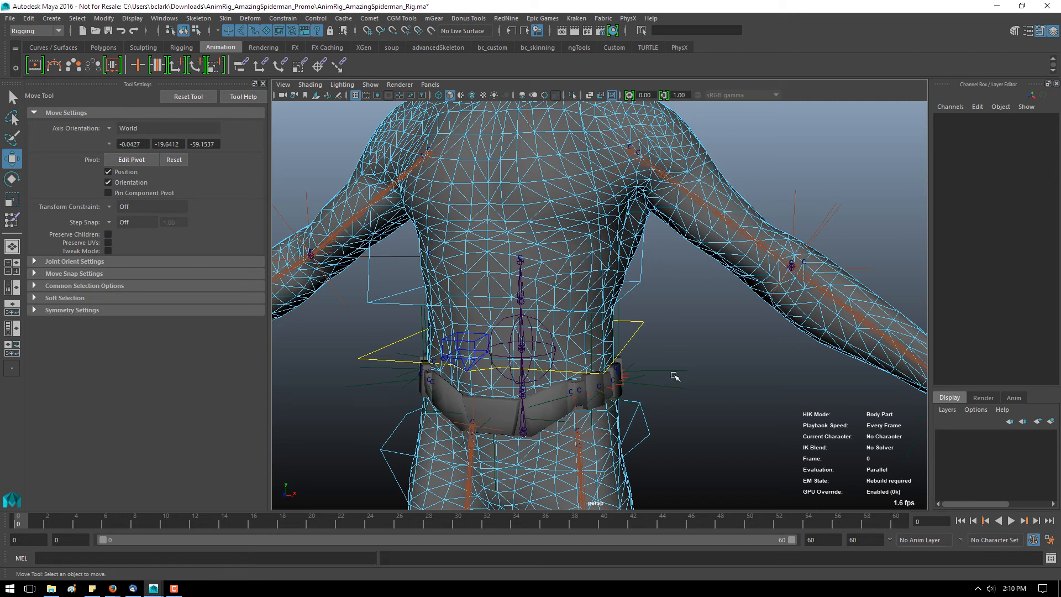
# - Start Paint Skin Weights on mesh_Body_Suit from its marking menu
pyautogui.rightClick(675, 376)
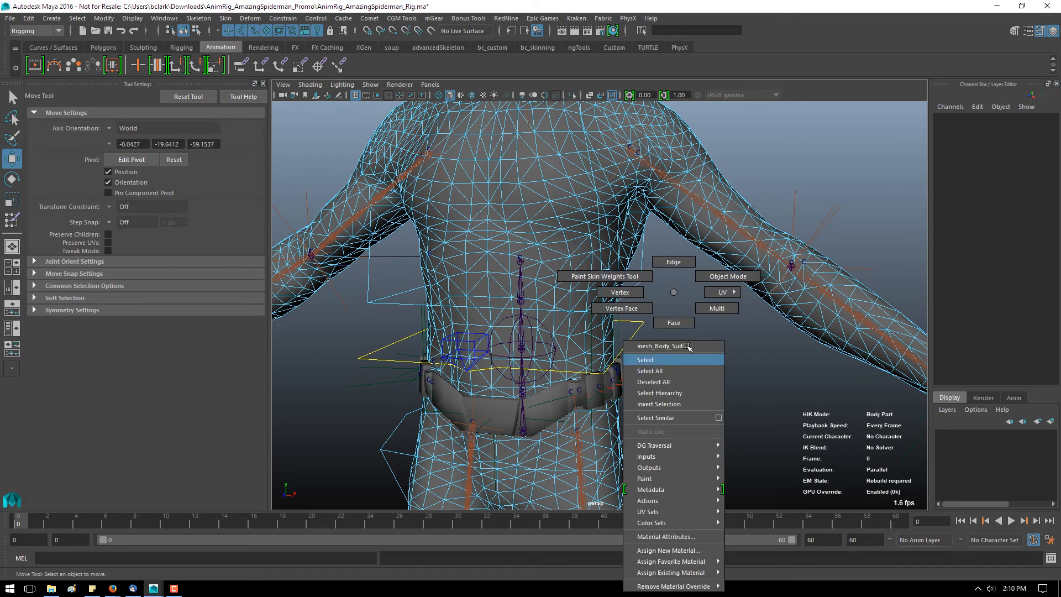
pyautogui.click(601, 277)
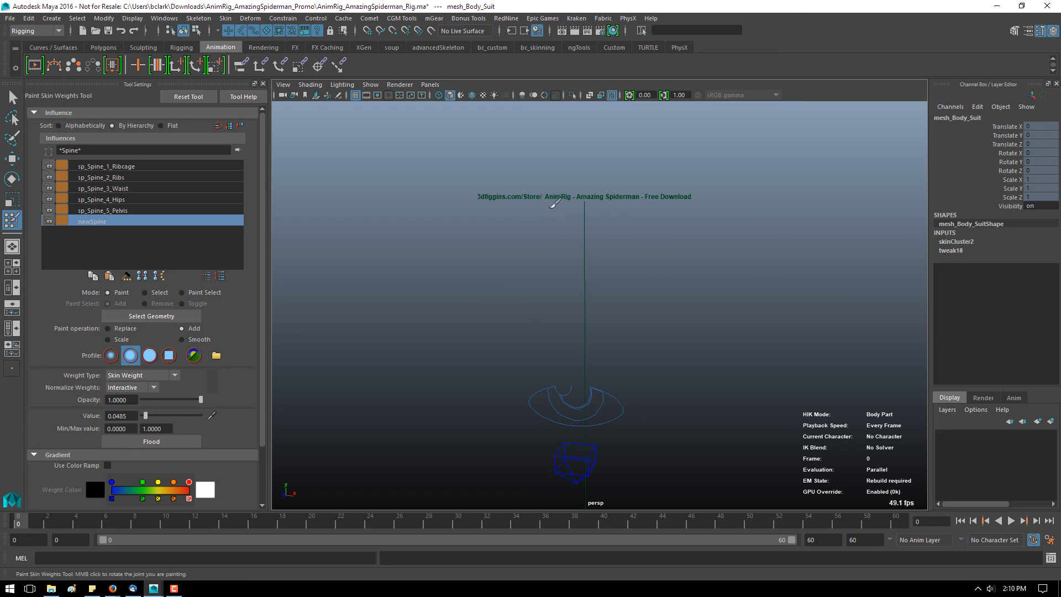
pyautogui.moveTo(683, 291)
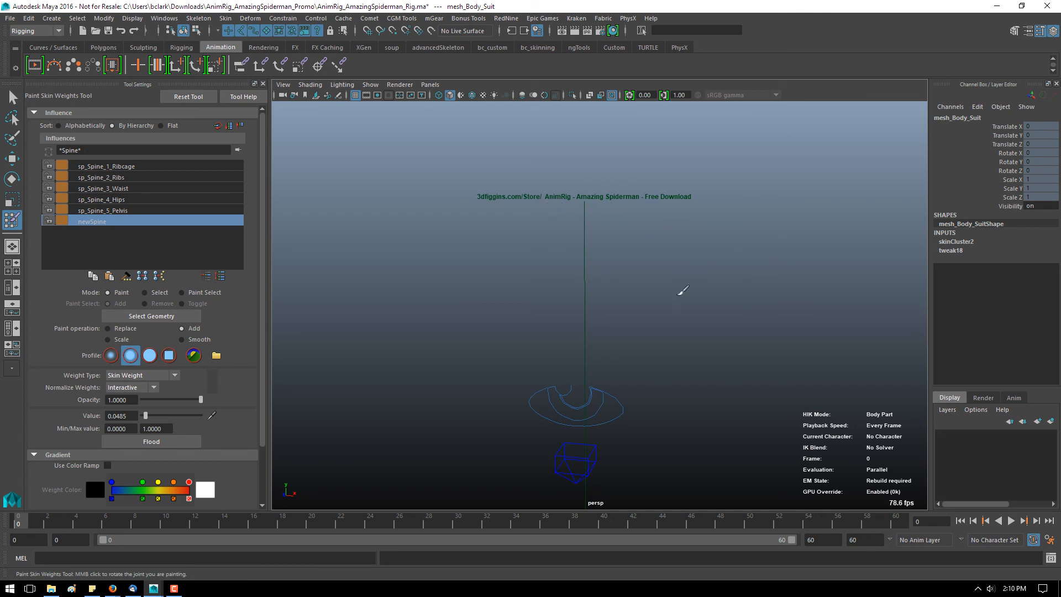